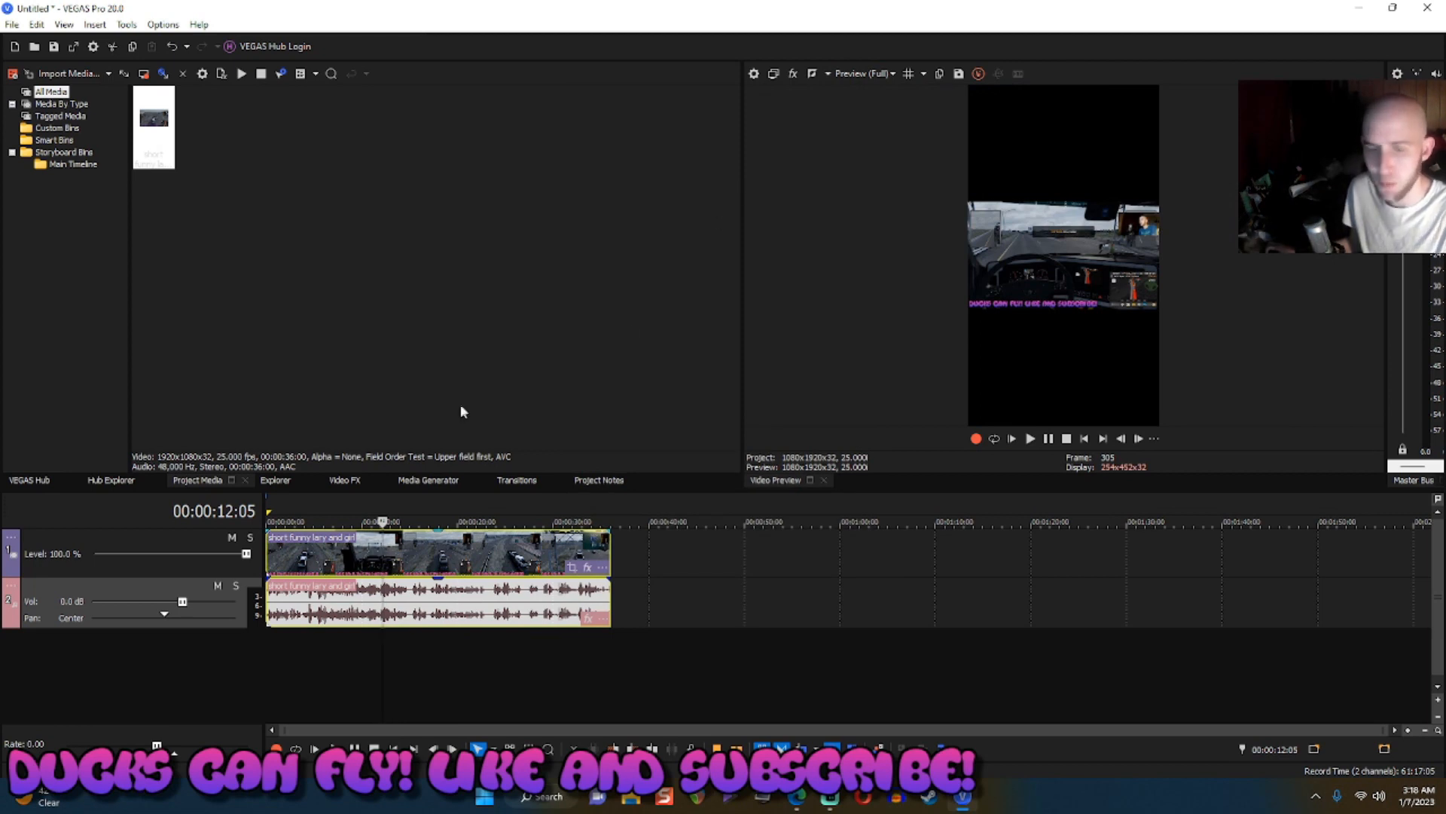
Duplicate the video track from its header menu so the clip sits on two layers.
{"action": "right_click", "coordinate": [138, 553]}
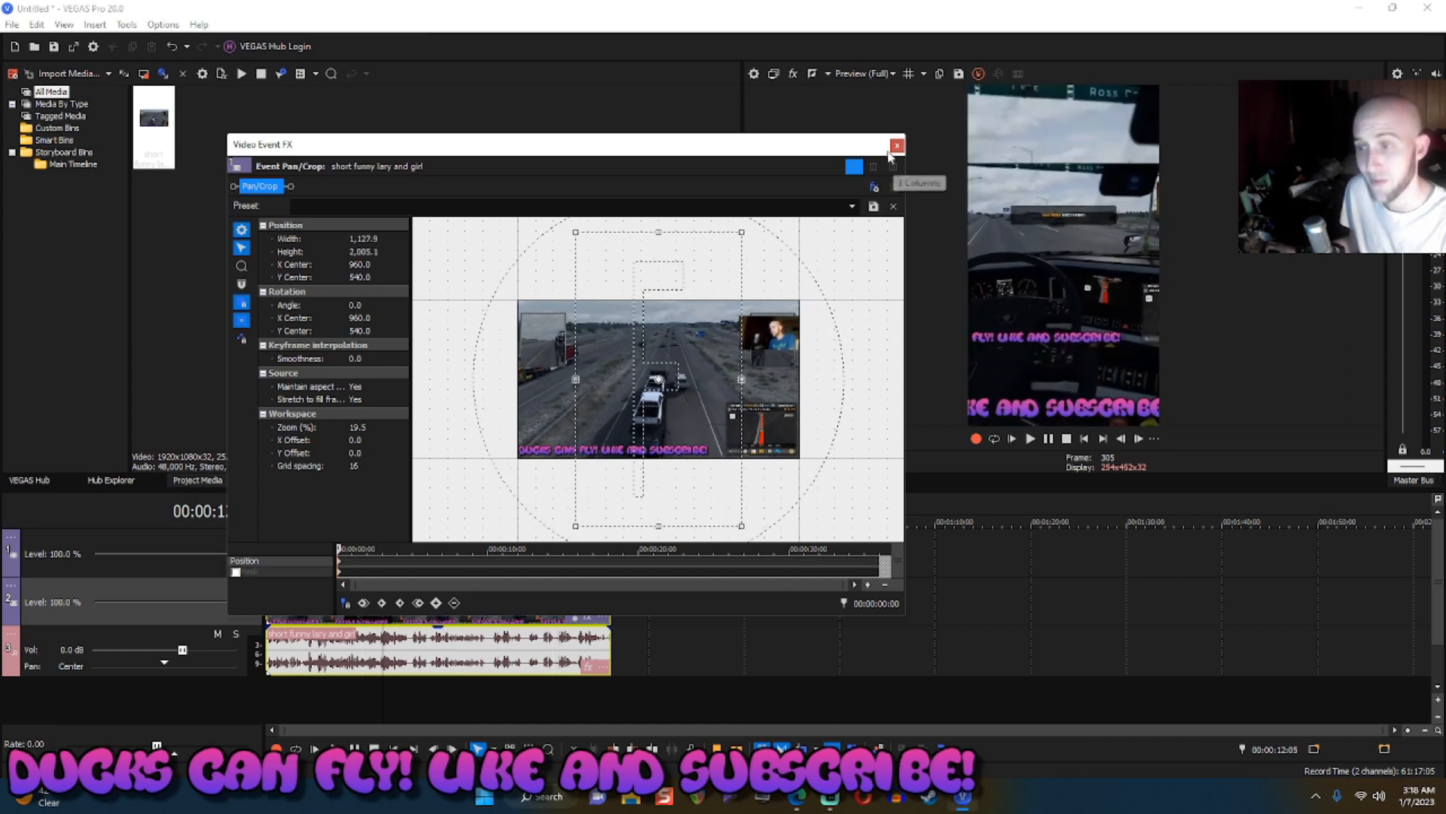
Close the Video Event FX window after zooming the top clip in with Pan/Crop.
{"action": "left_click", "coordinate": [894, 145]}
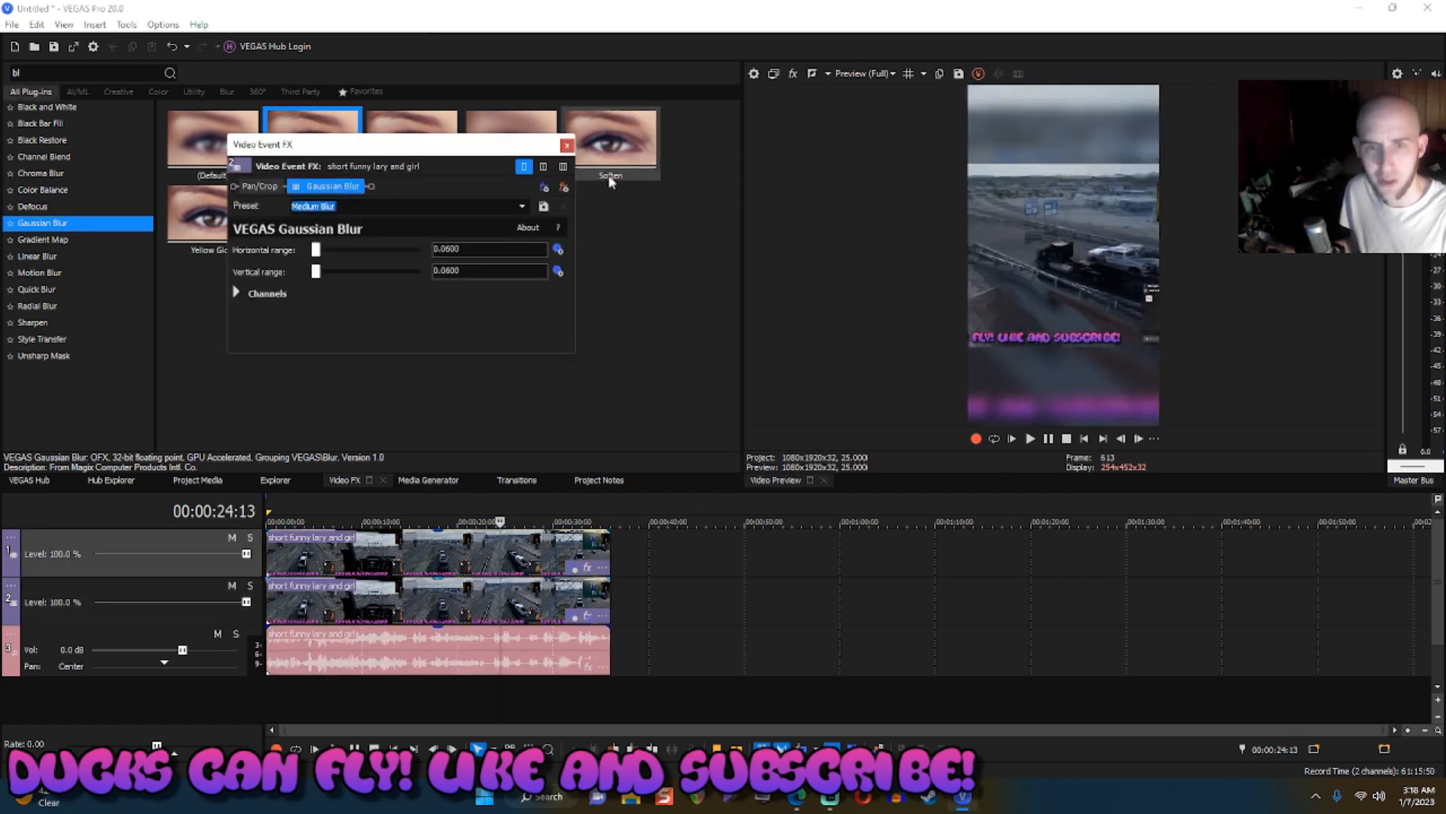
Close the Gaussian Blur settings, lower the audio volume and play back the blurred-background edit.
{"action": "left_click", "coordinate": [568, 145]}
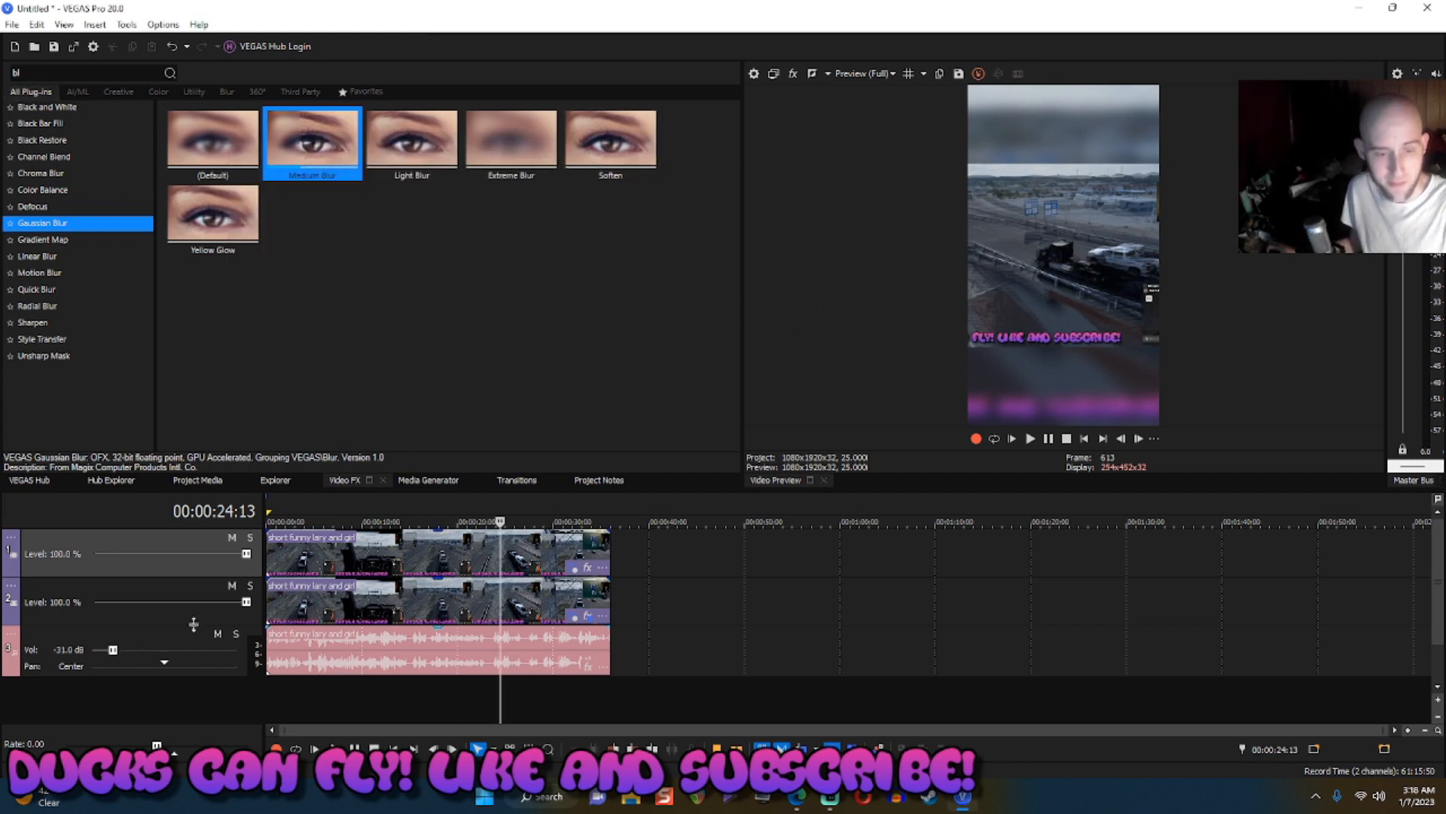
{"action": "left_click", "coordinate": [1031, 439]}
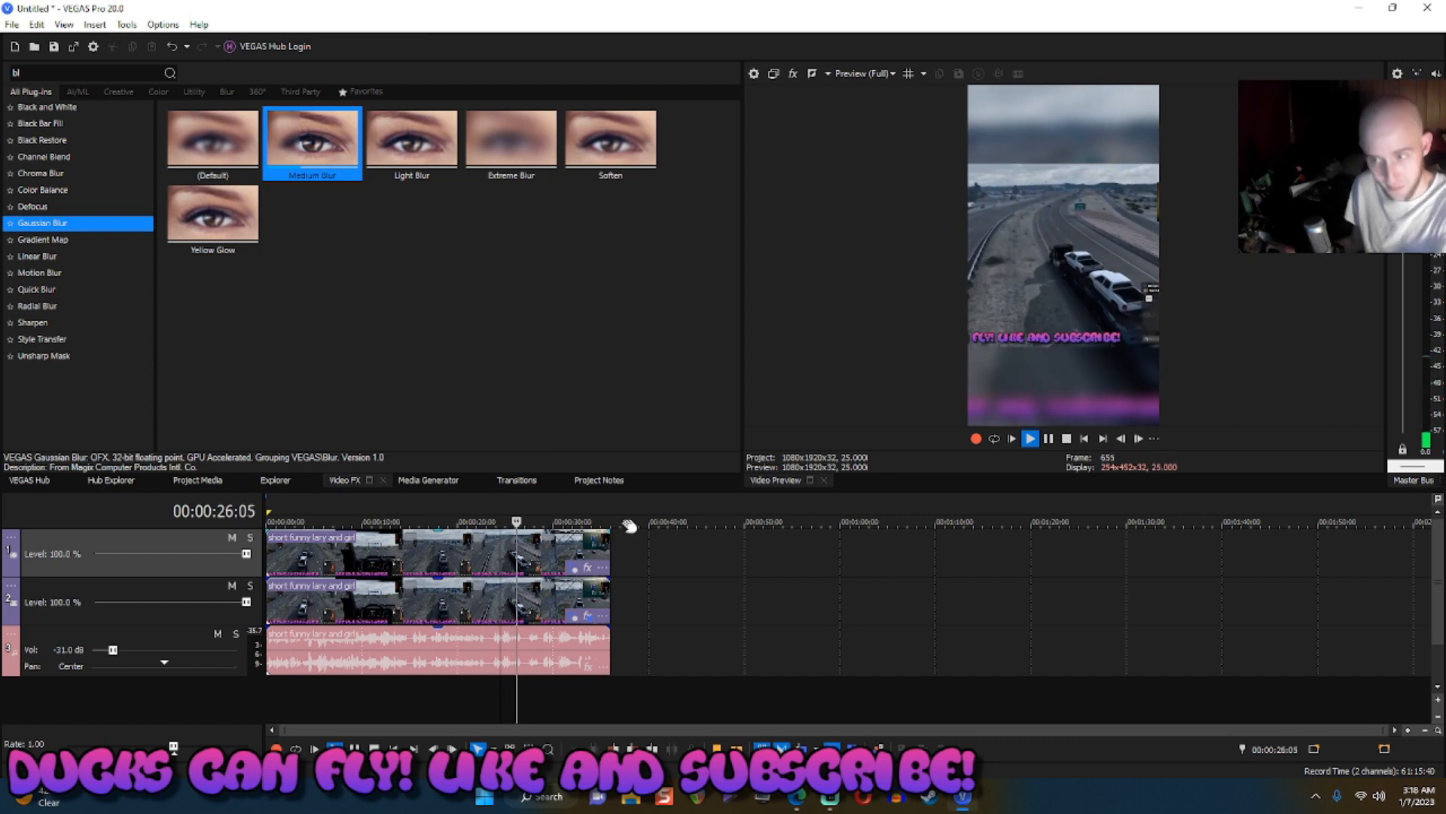